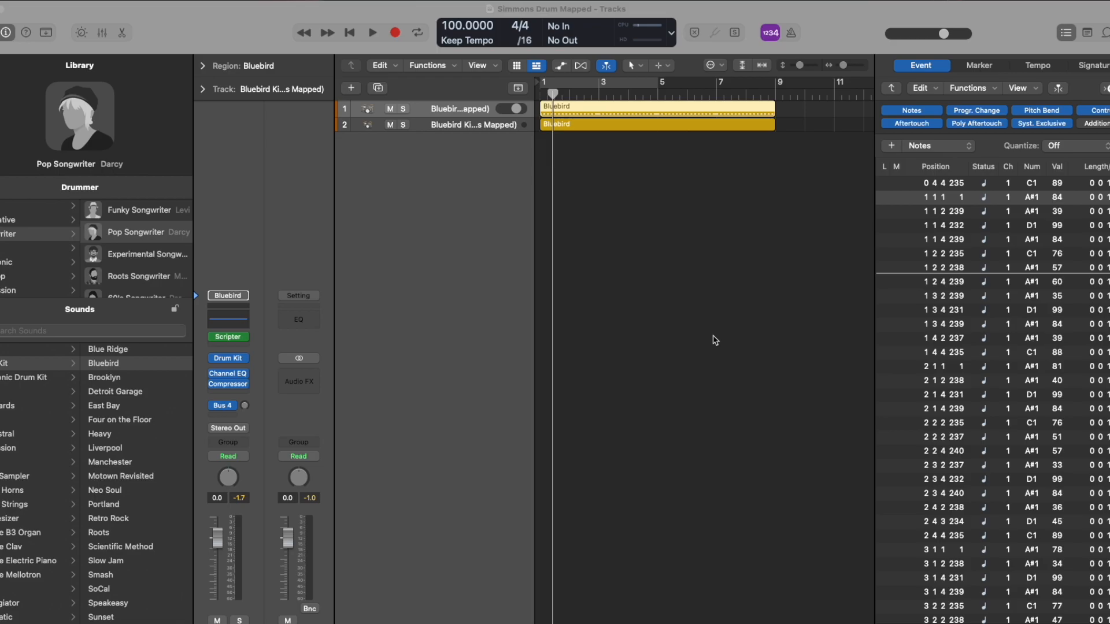
{"action": "mouse_move", "coordinate": [478, 232]}
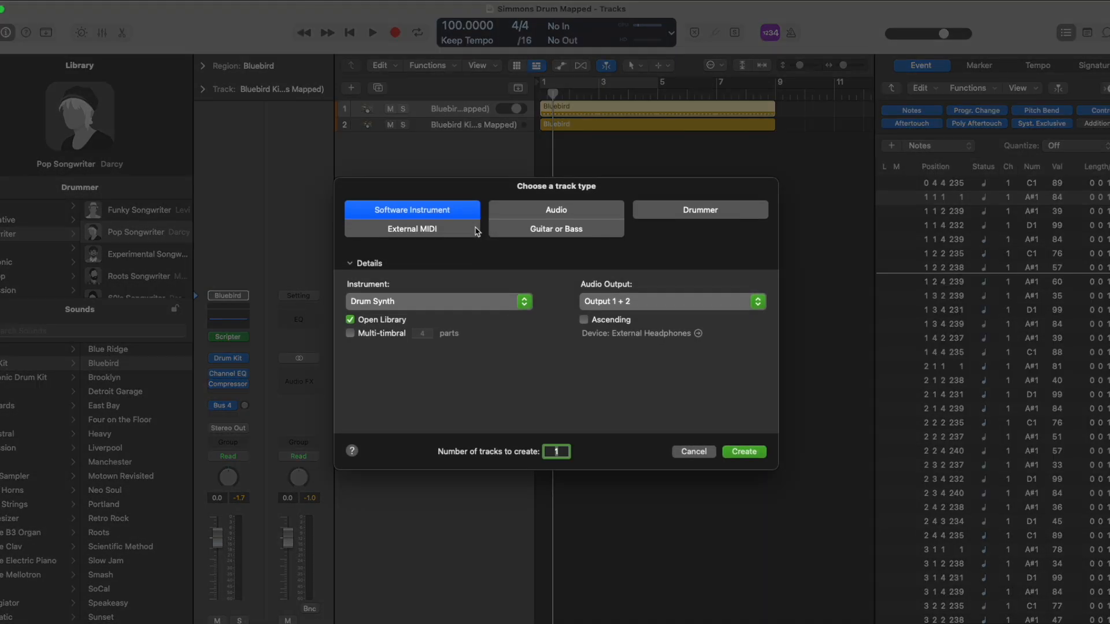
Step: Create a Drummer track, adding Bluebird as track 3 with its own drum region
{"action": "left_click", "coordinate": [700, 210]}
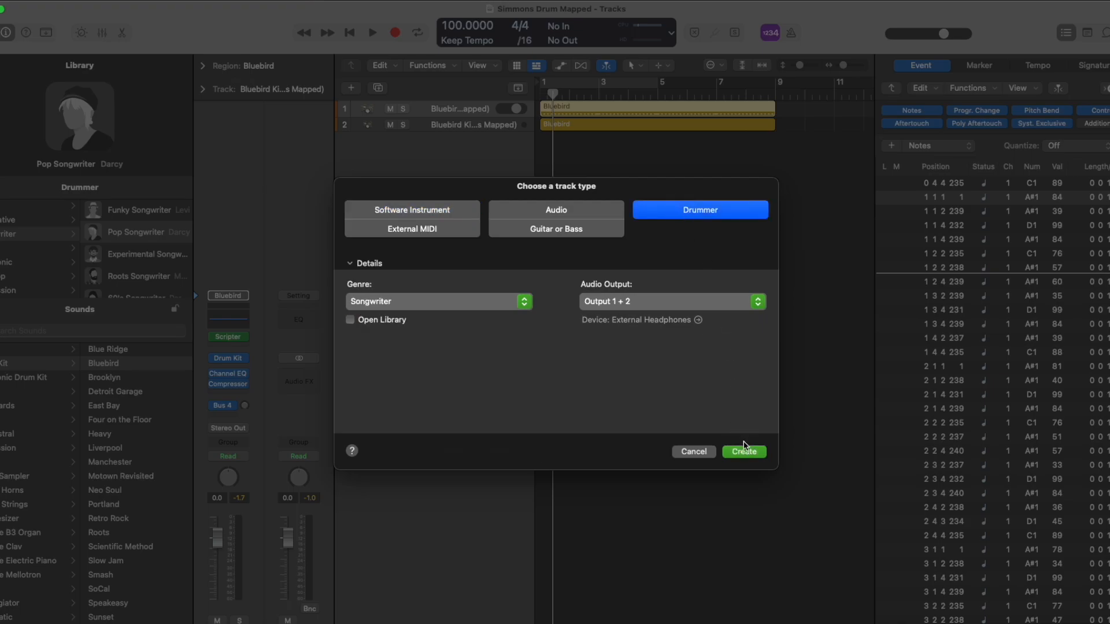
{"action": "left_click", "coordinate": [744, 451]}
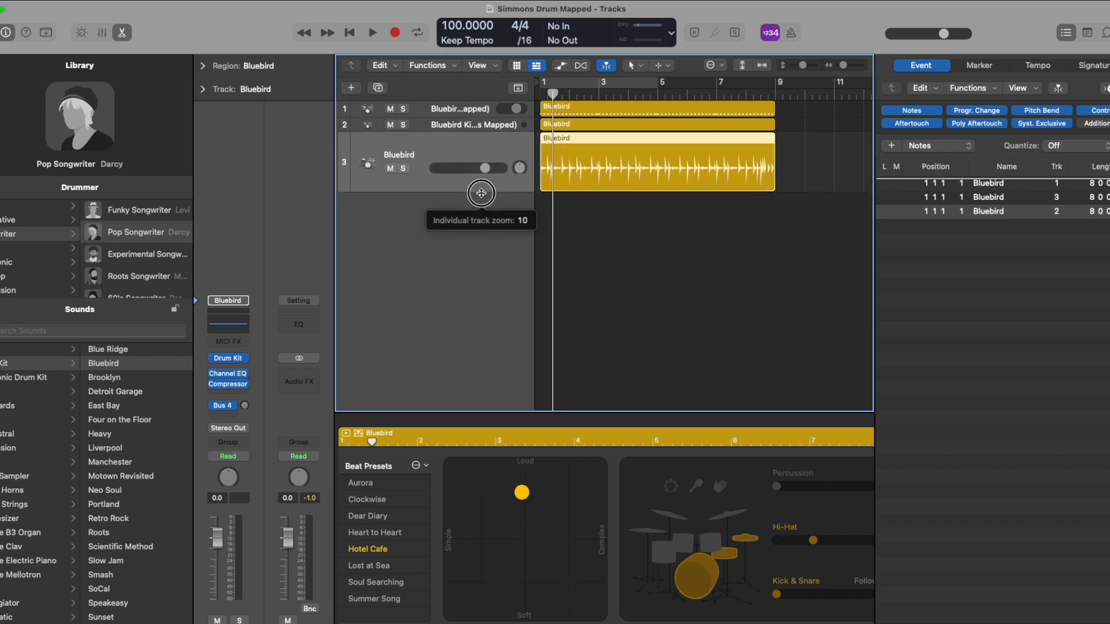
{"action": "mouse_move", "coordinate": [420, 155]}
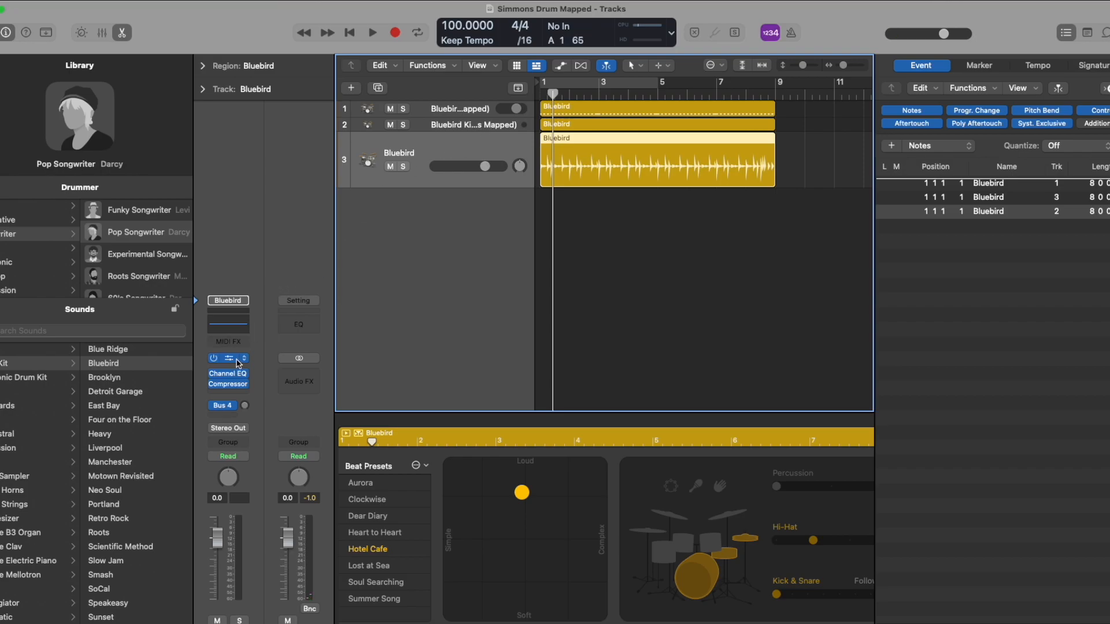
{"action": "mouse_move", "coordinate": [243, 361]}
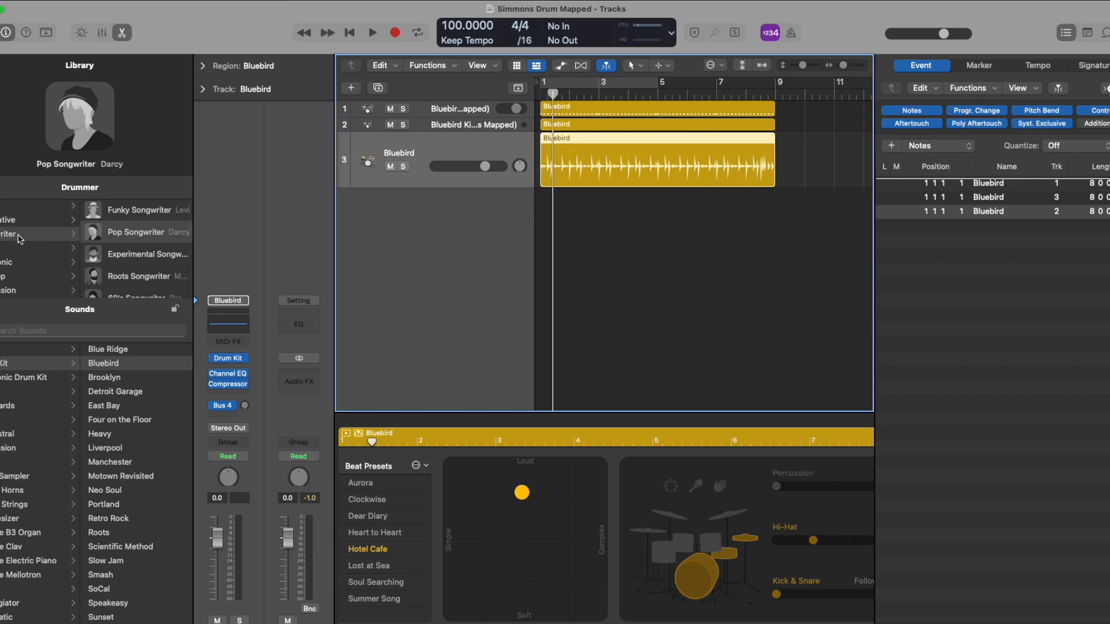
{"action": "mouse_move", "coordinate": [850, 216]}
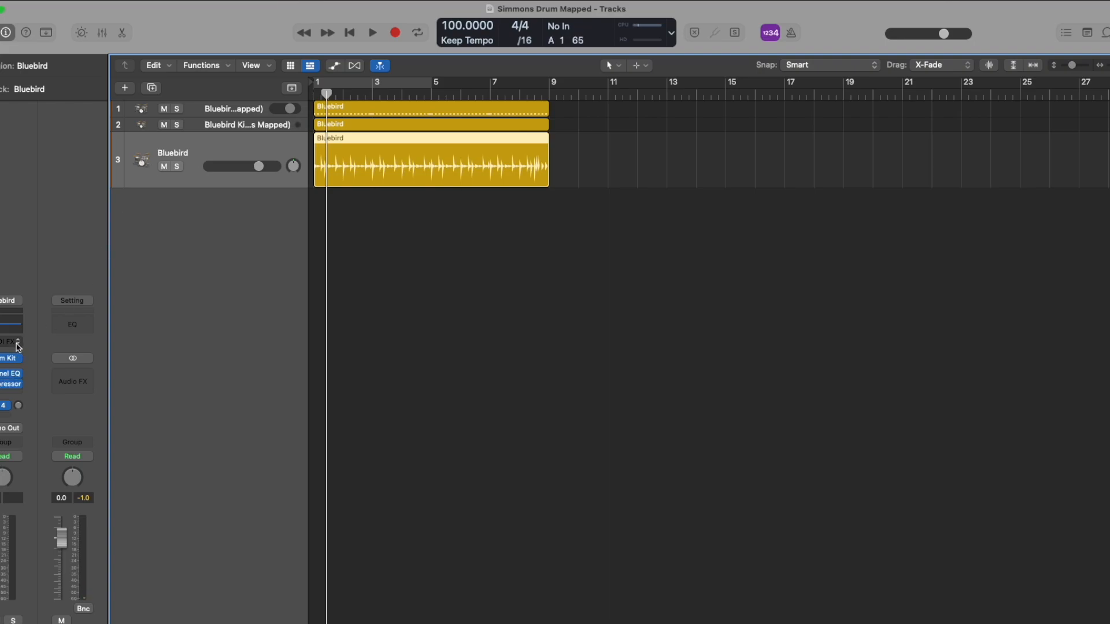
Step: Insert Scripter in the Bluebird track's MIDI FX slot and show its factory script presets
{"action": "left_click", "coordinate": [11, 342]}
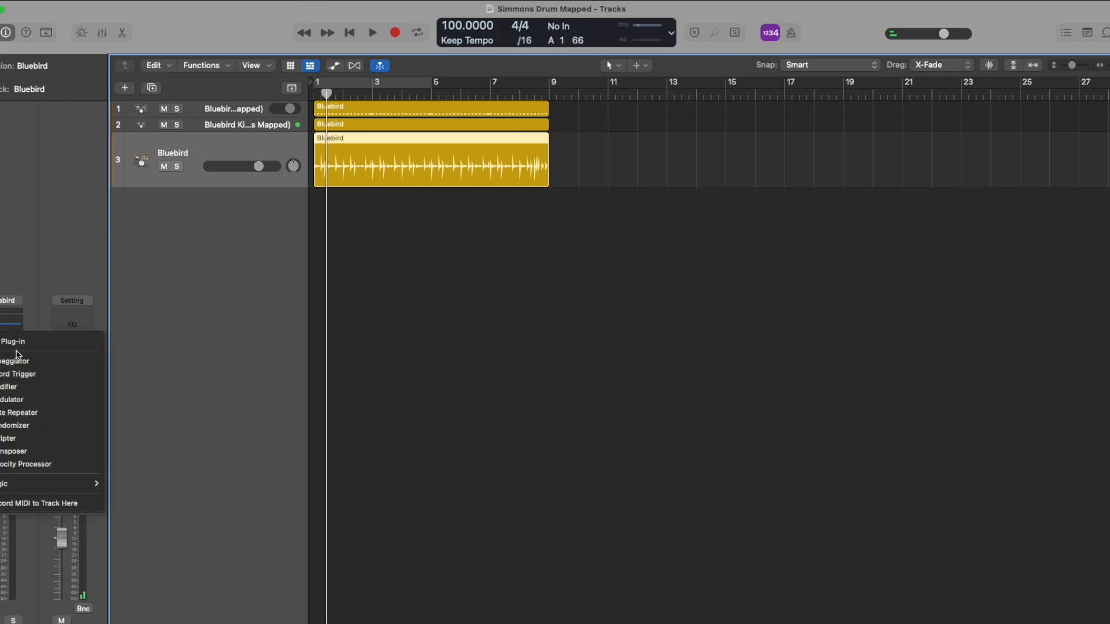
{"action": "mouse_move", "coordinate": [17, 360]}
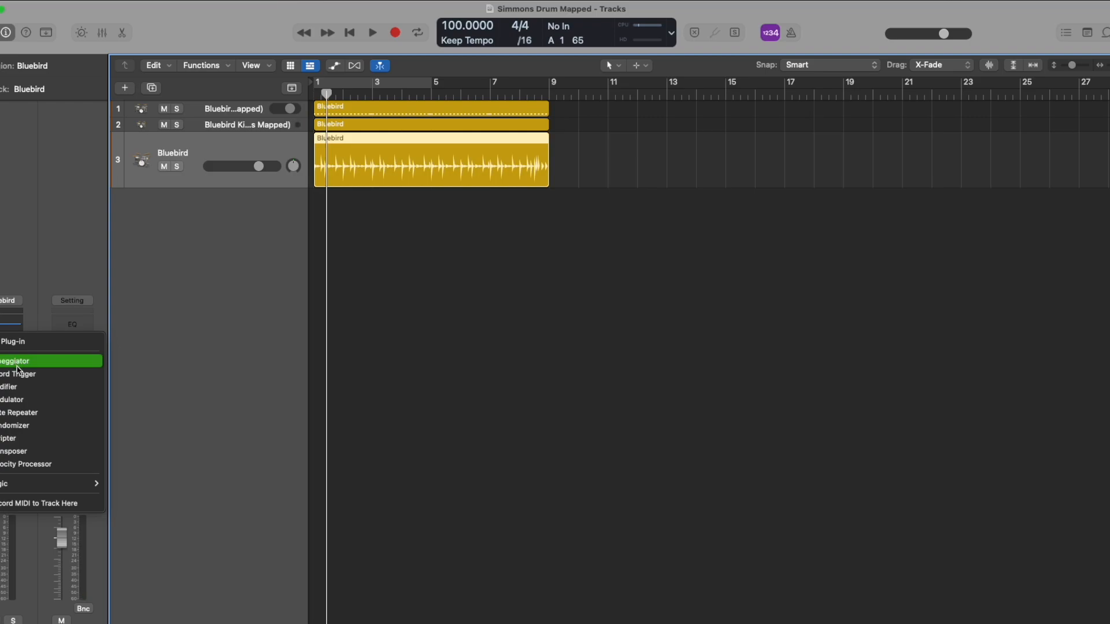
{"action": "mouse_move", "coordinate": [33, 440]}
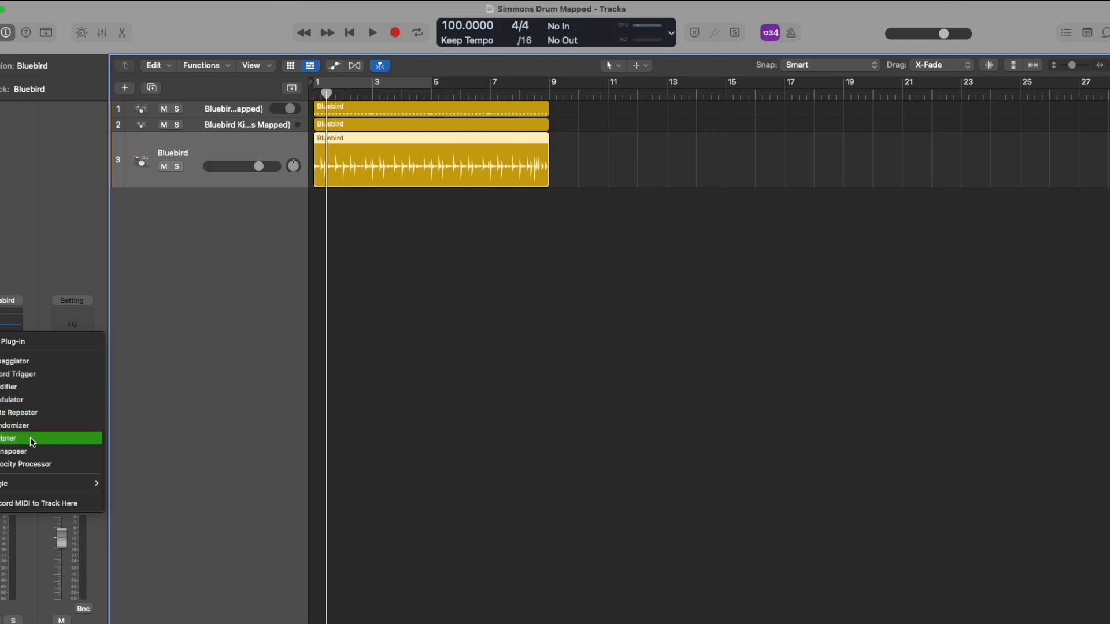
{"action": "left_click", "coordinate": [17, 438]}
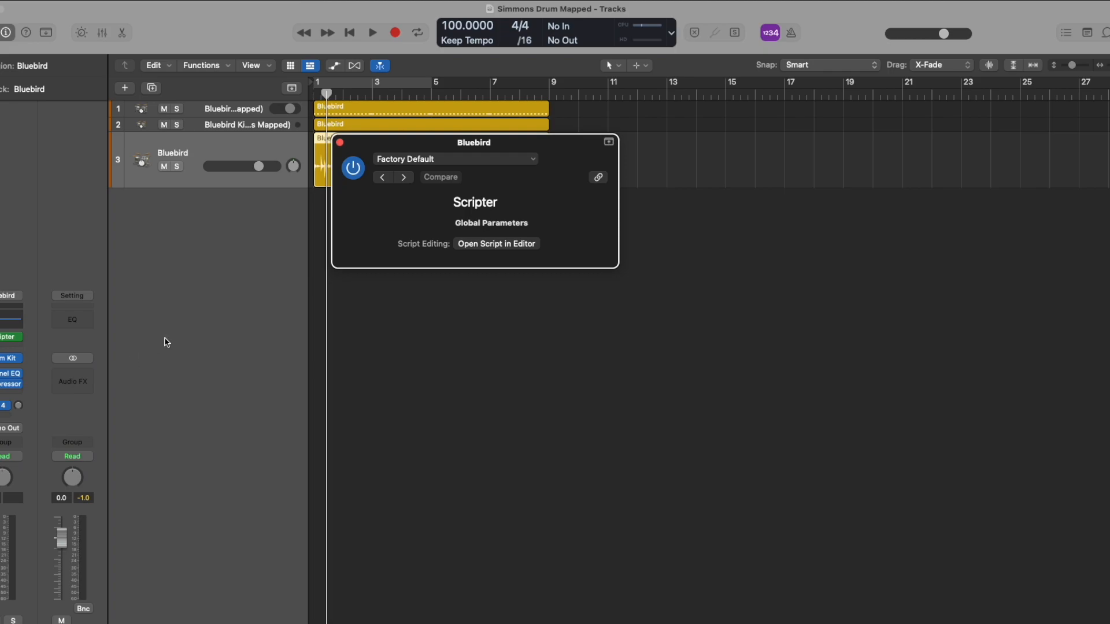
{"action": "left_click", "coordinate": [455, 160]}
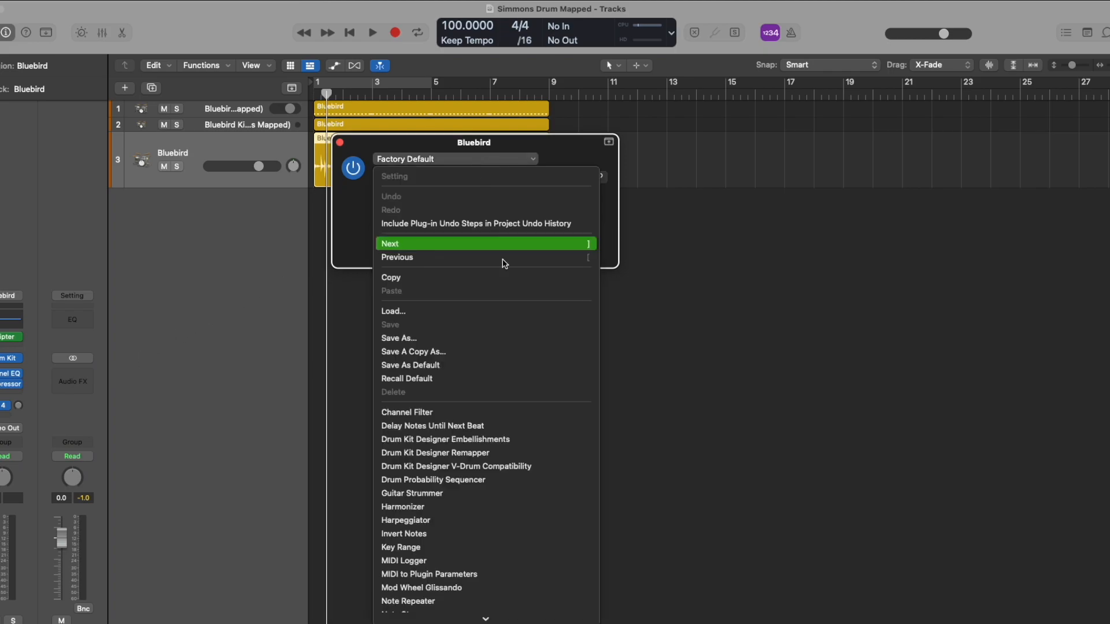
Step: Load the Drum Kit Designer Remapper preset in Scripter
{"action": "left_click", "coordinate": [434, 452]}
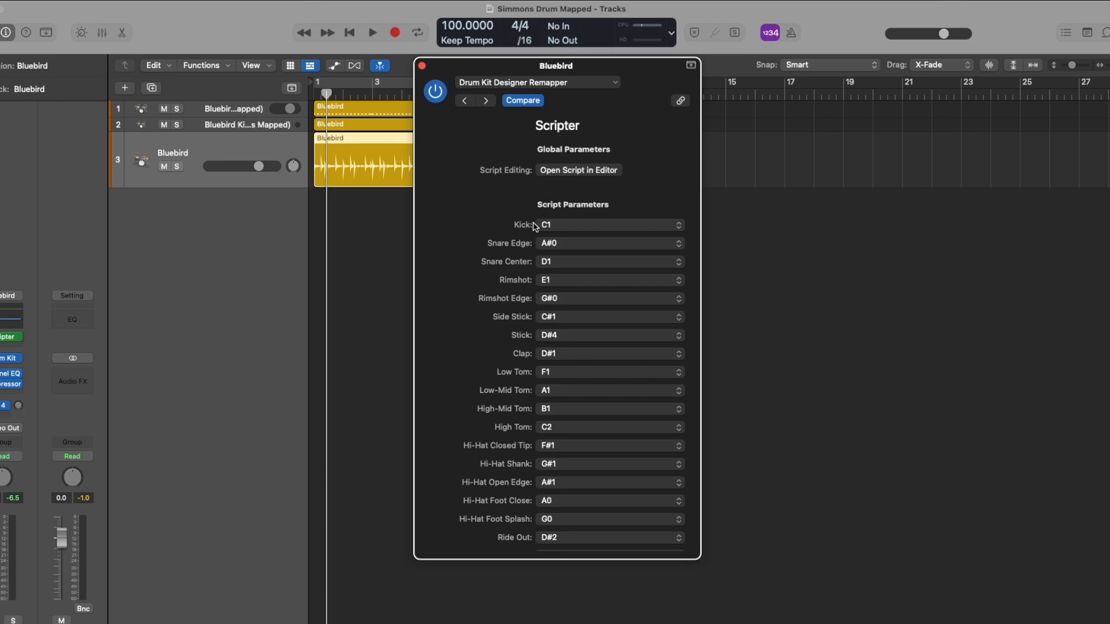
{"action": "mouse_move", "coordinate": [517, 234]}
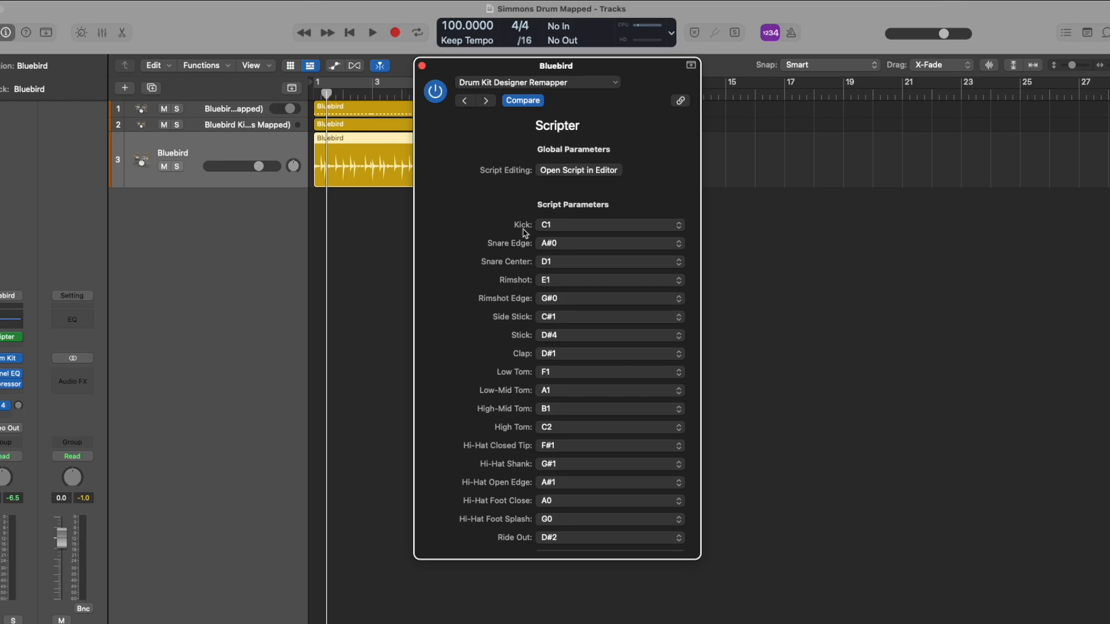
Step: Change the Kick note mapping from C1 to A#-1
{"action": "left_click", "coordinate": [609, 225]}
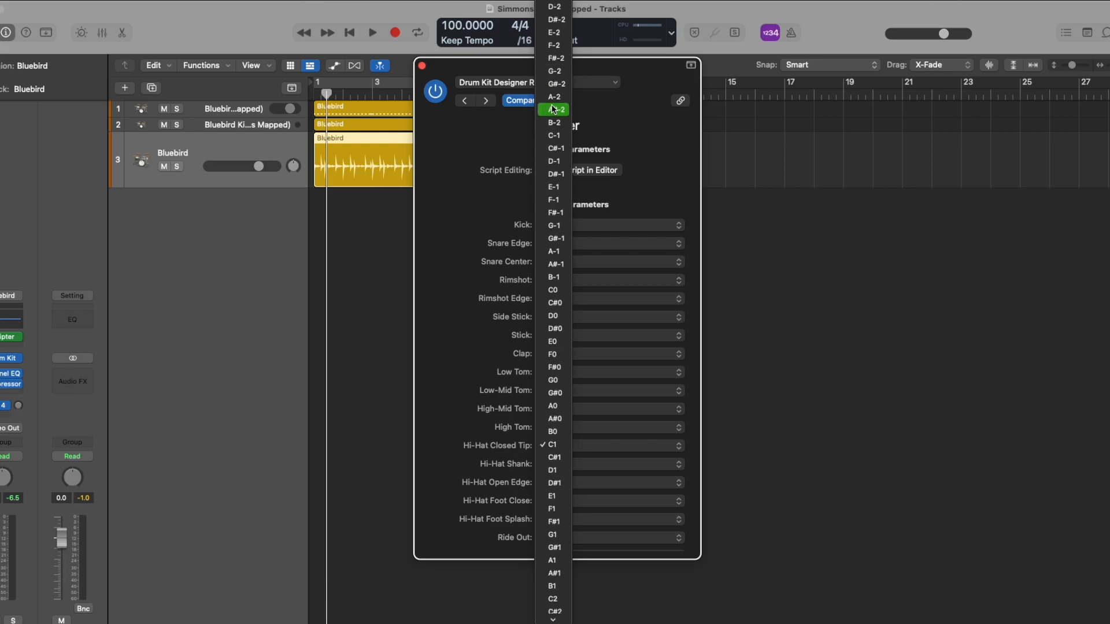
{"action": "mouse_move", "coordinate": [559, 264]}
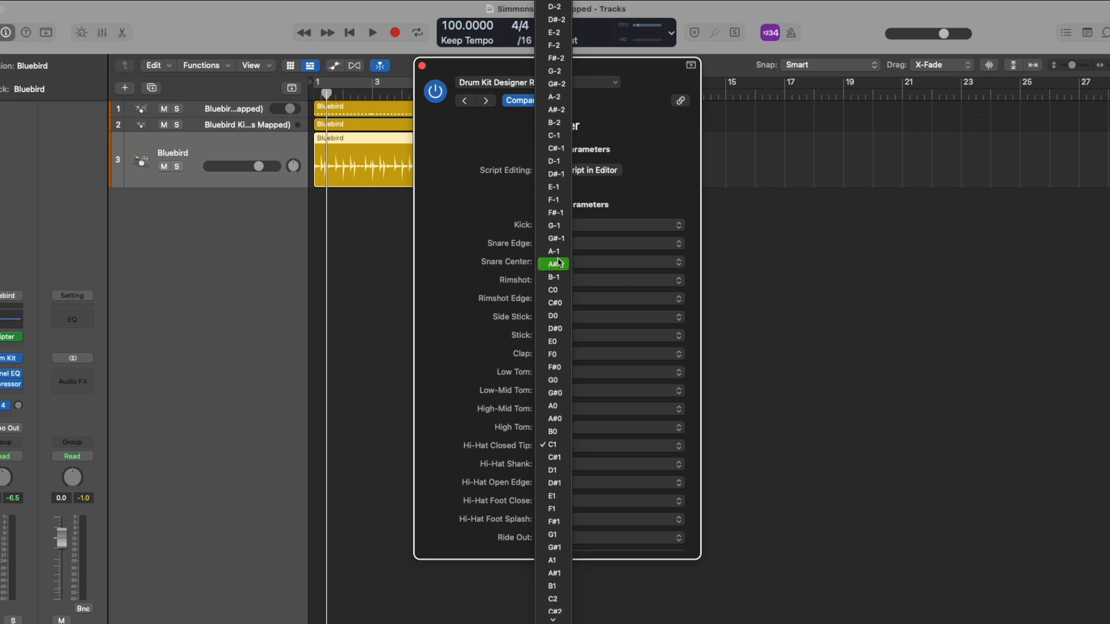
{"action": "left_click", "coordinate": [554, 264]}
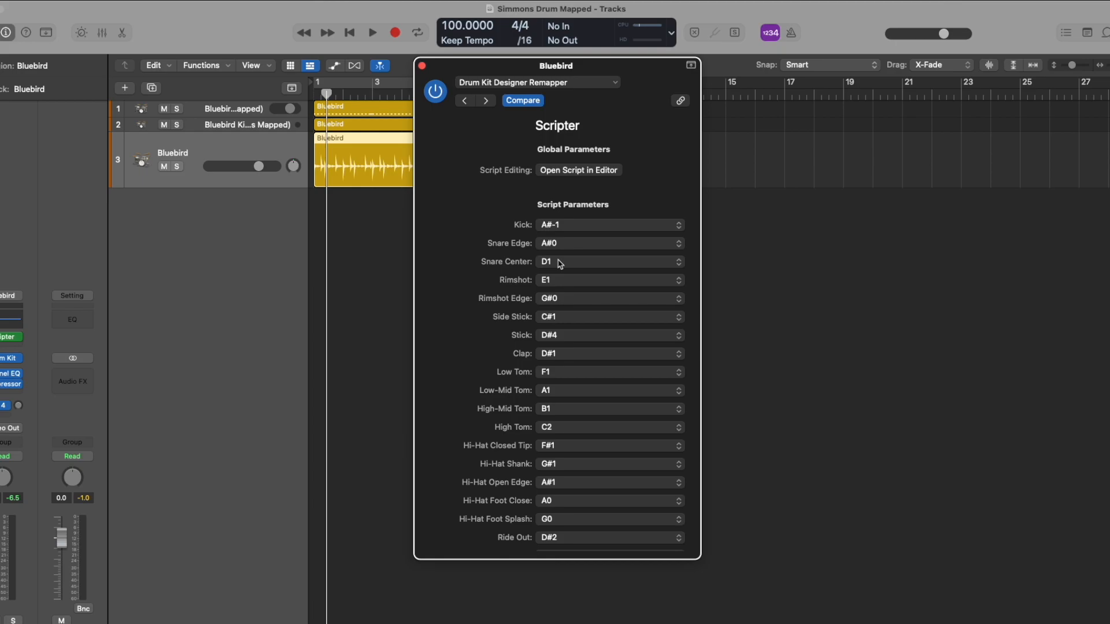
{"action": "left_click", "coordinate": [372, 31]}
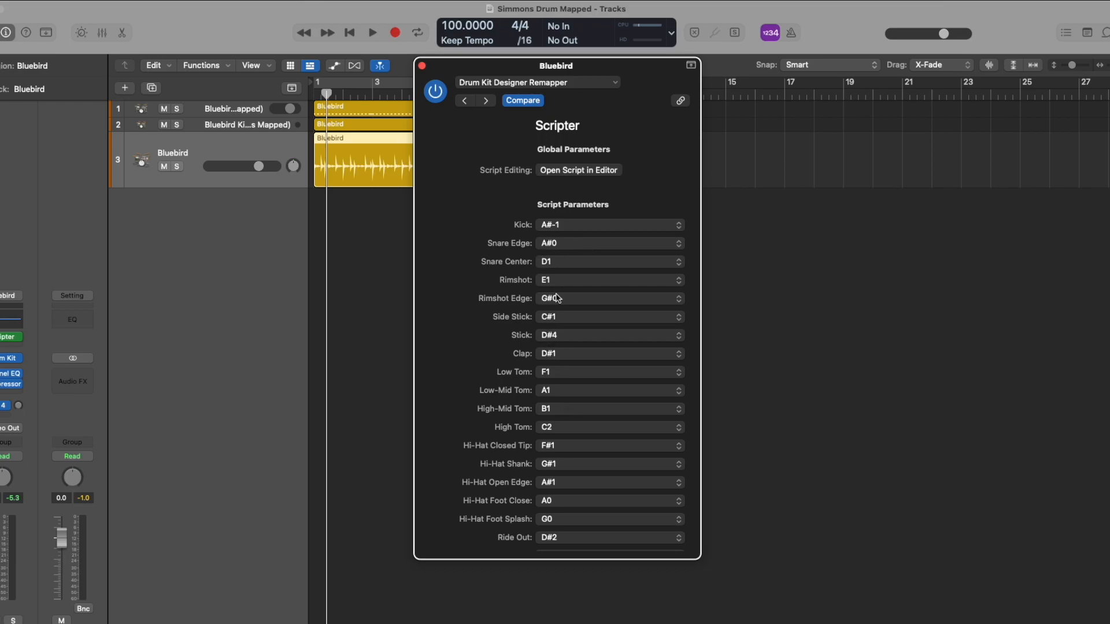
{"action": "mouse_move", "coordinate": [556, 245]}
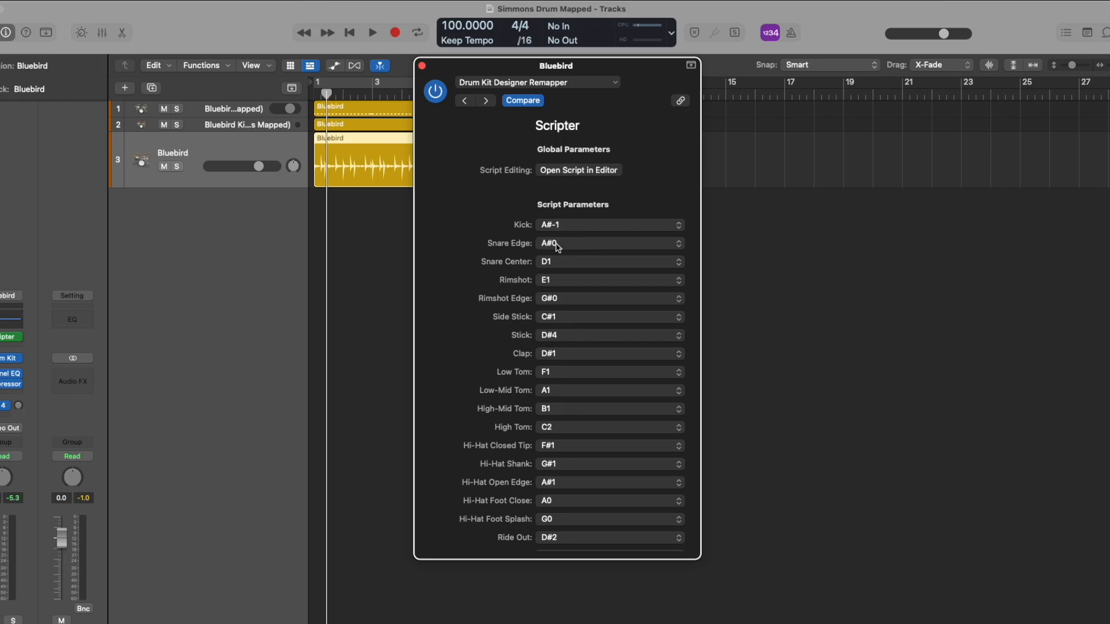
{"action": "mouse_move", "coordinate": [552, 253]}
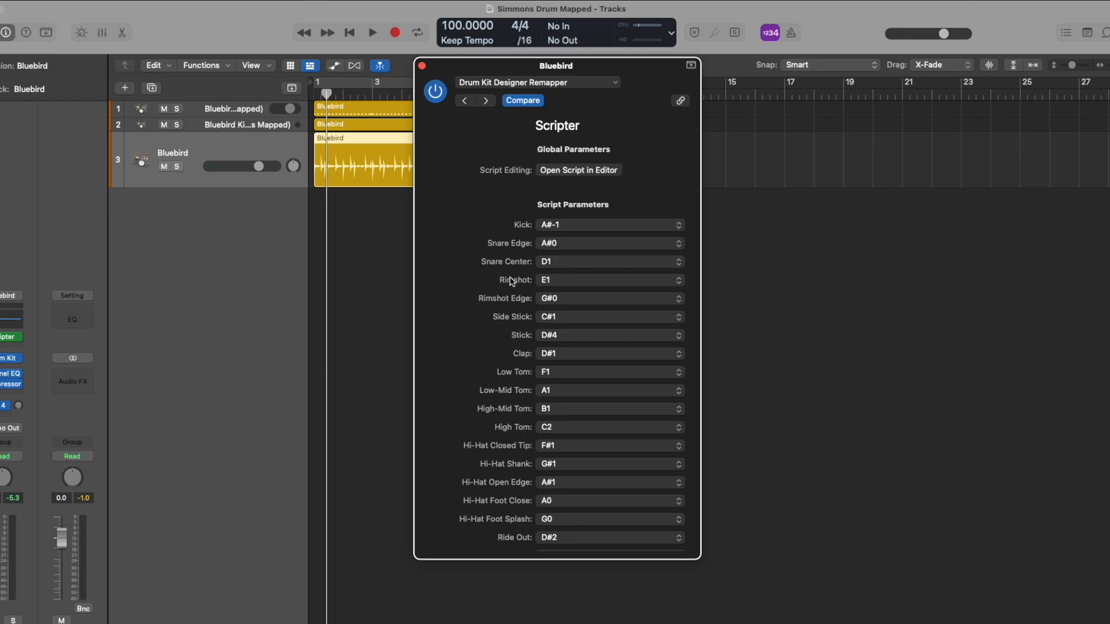
Step: Map Rimshot and Rimshot Edge to C-2, and Hi-Hat Shank to G#0
{"action": "left_click", "coordinate": [610, 280]}
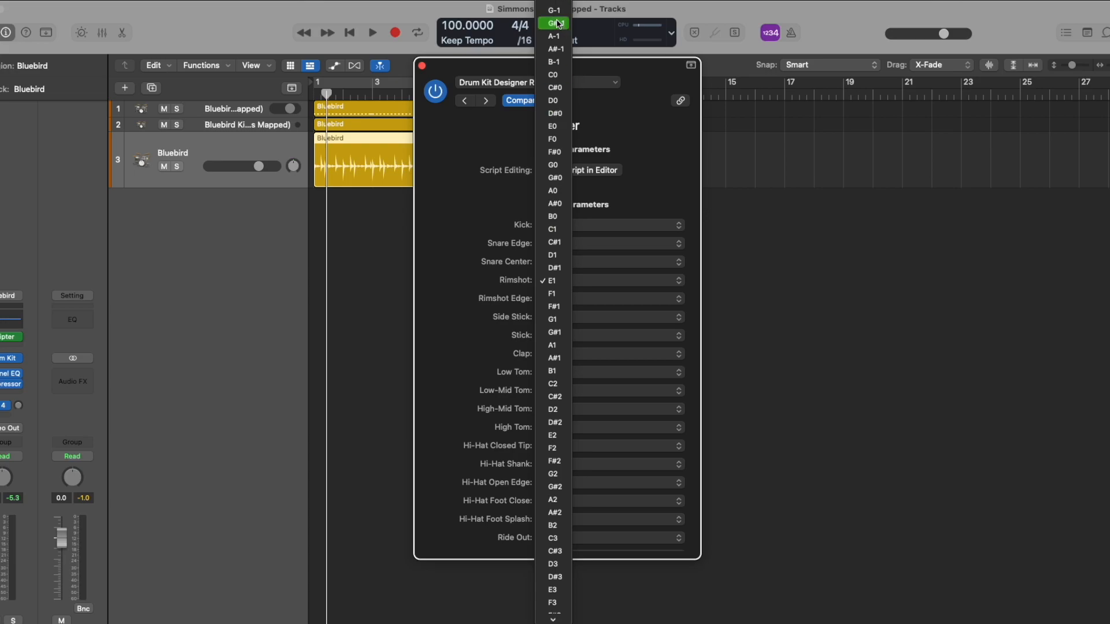
{"action": "left_click", "coordinate": [553, 22]}
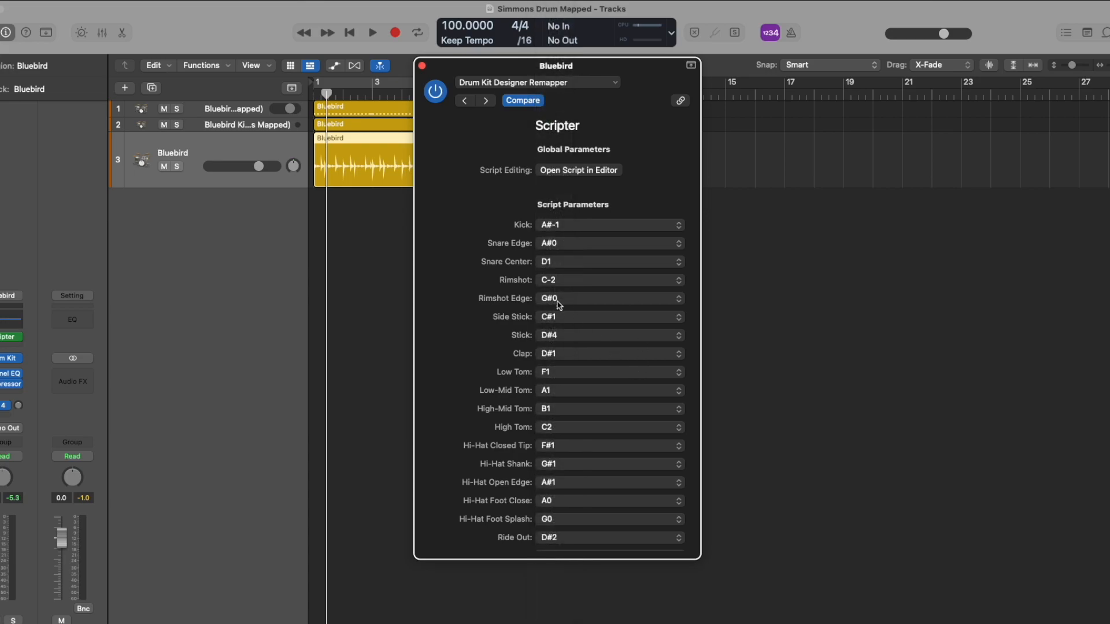
{"action": "mouse_move", "coordinate": [559, 293]}
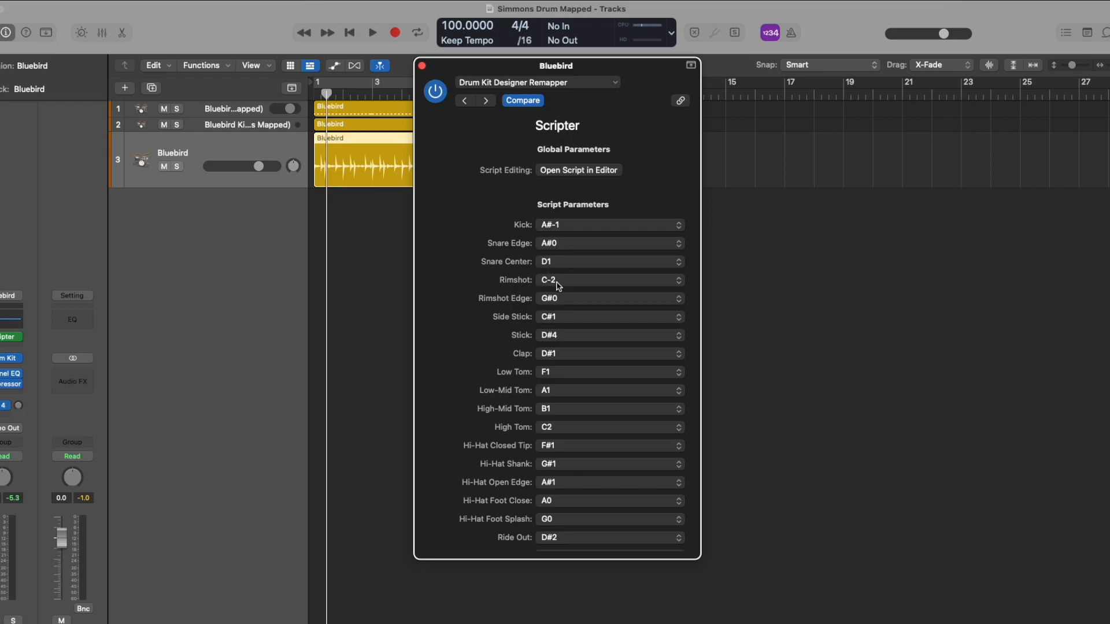
{"action": "mouse_move", "coordinate": [547, 286]}
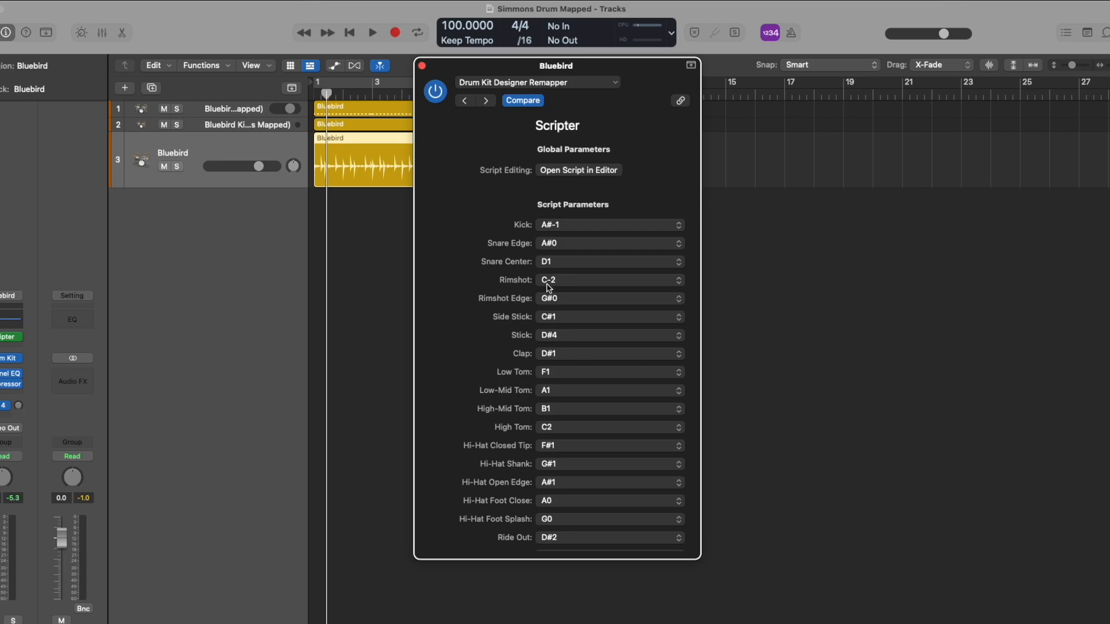
{"action": "mouse_move", "coordinate": [544, 303]}
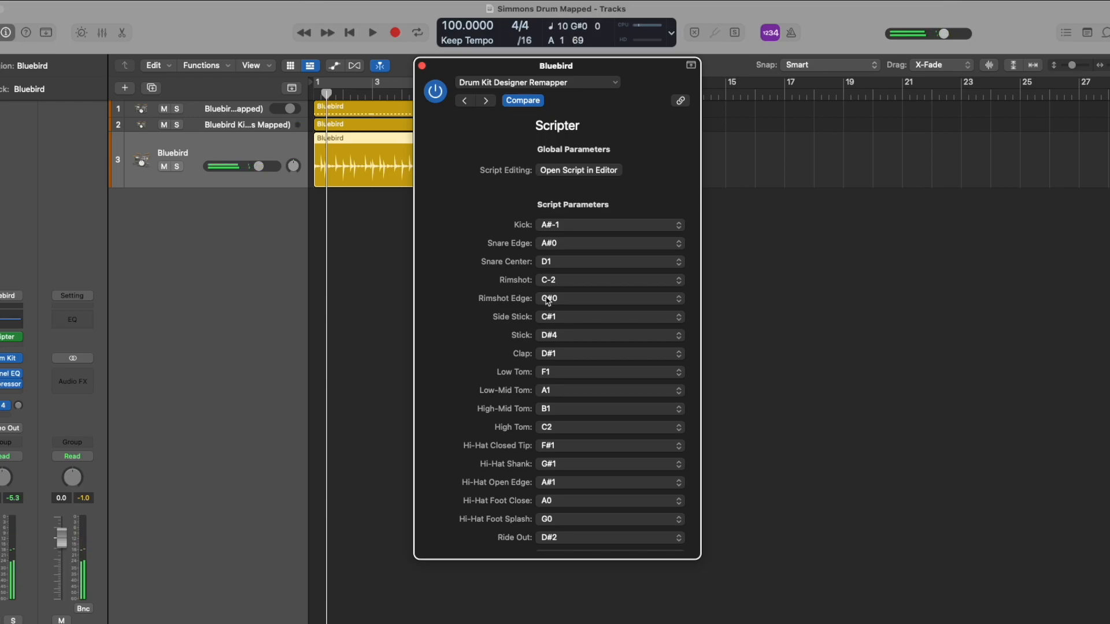
{"action": "left_click", "coordinate": [609, 299]}
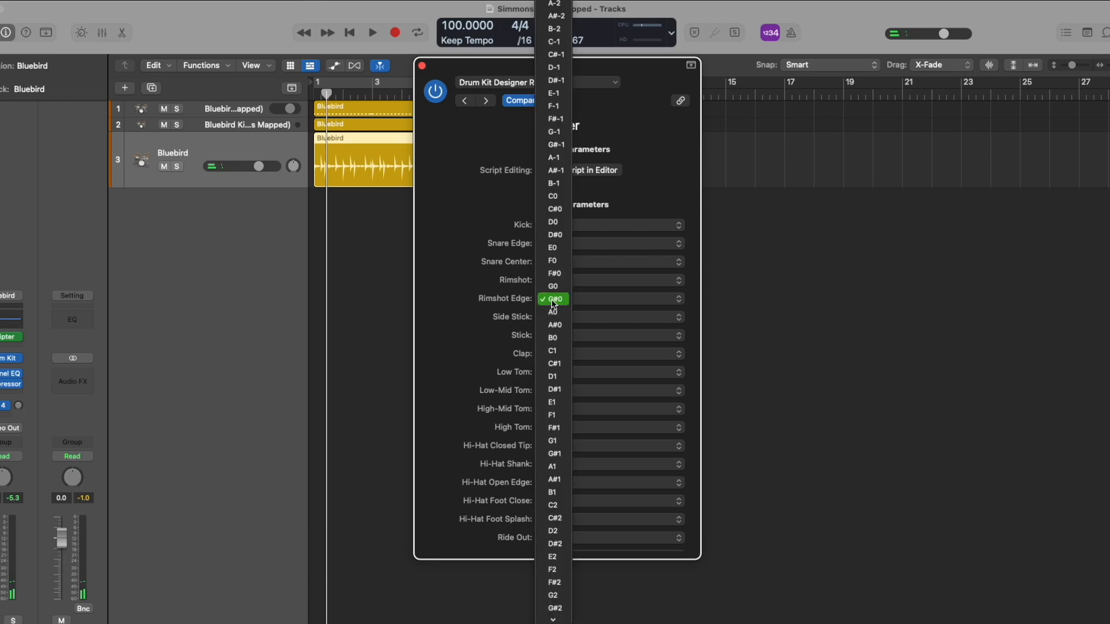
{"action": "left_click", "coordinate": [554, 299]}
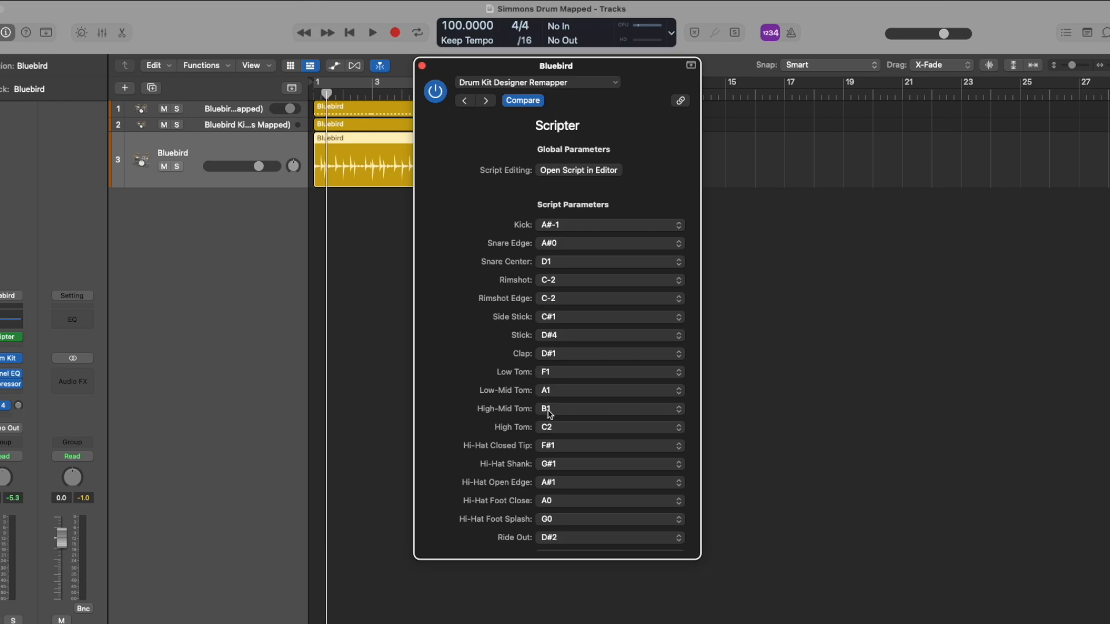
{"action": "left_click", "coordinate": [610, 464]}
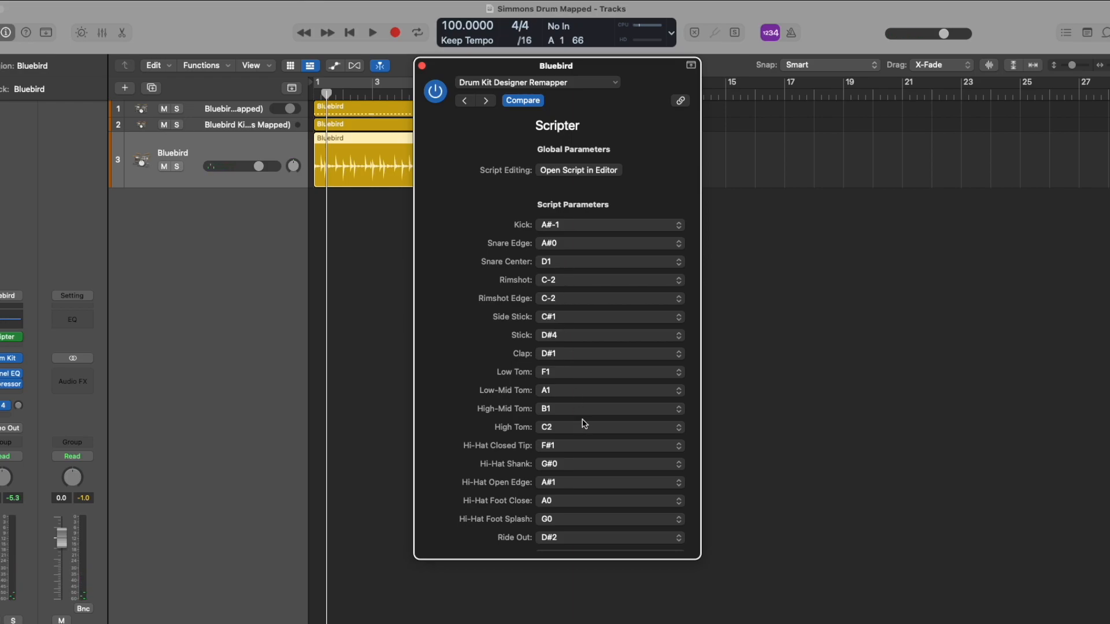
Step: Map Hi-Hat Foot Close to C-2 and Crash Left to A0
{"action": "left_click", "coordinate": [609, 501]}
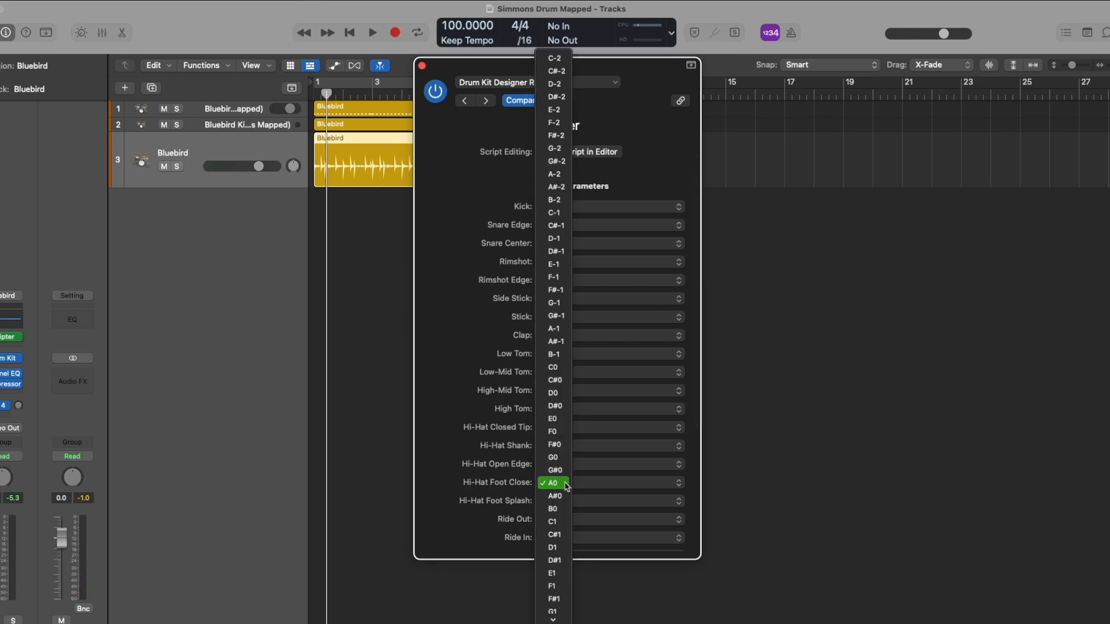
{"action": "left_click", "coordinate": [553, 482]}
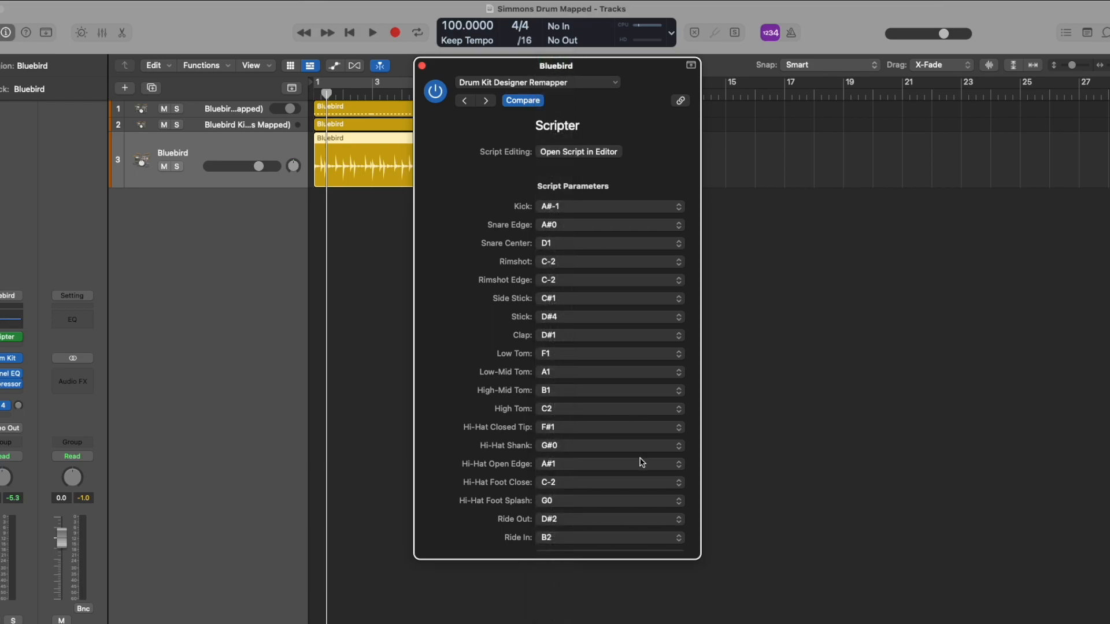
{"action": "scroll", "scroll_direction": "down", "scroll_amount": 3}
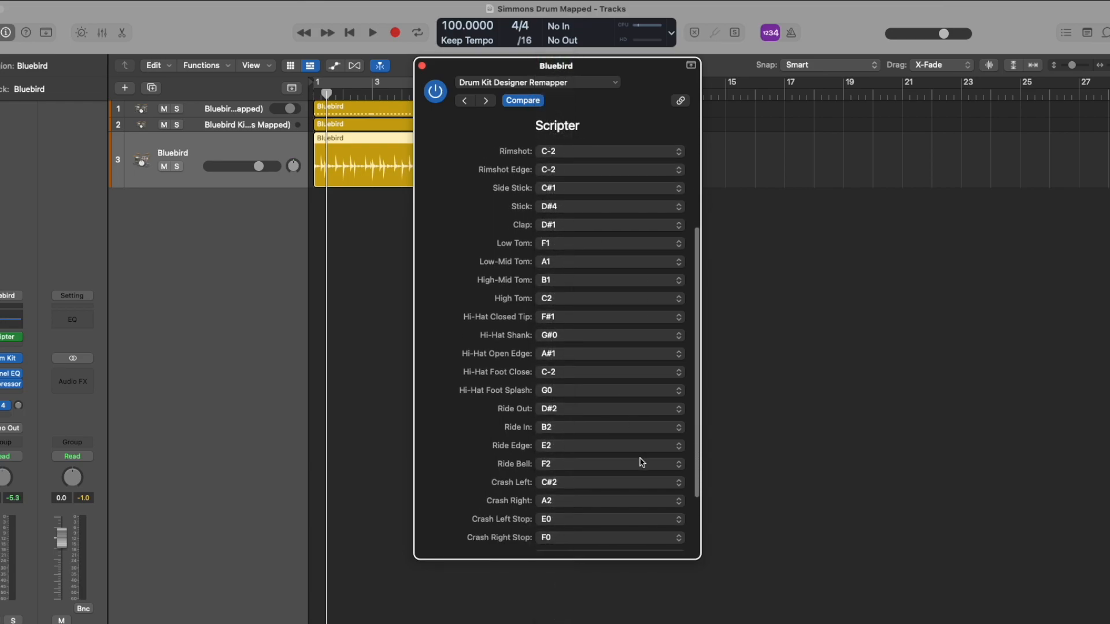
{"action": "left_click", "coordinate": [610, 483]}
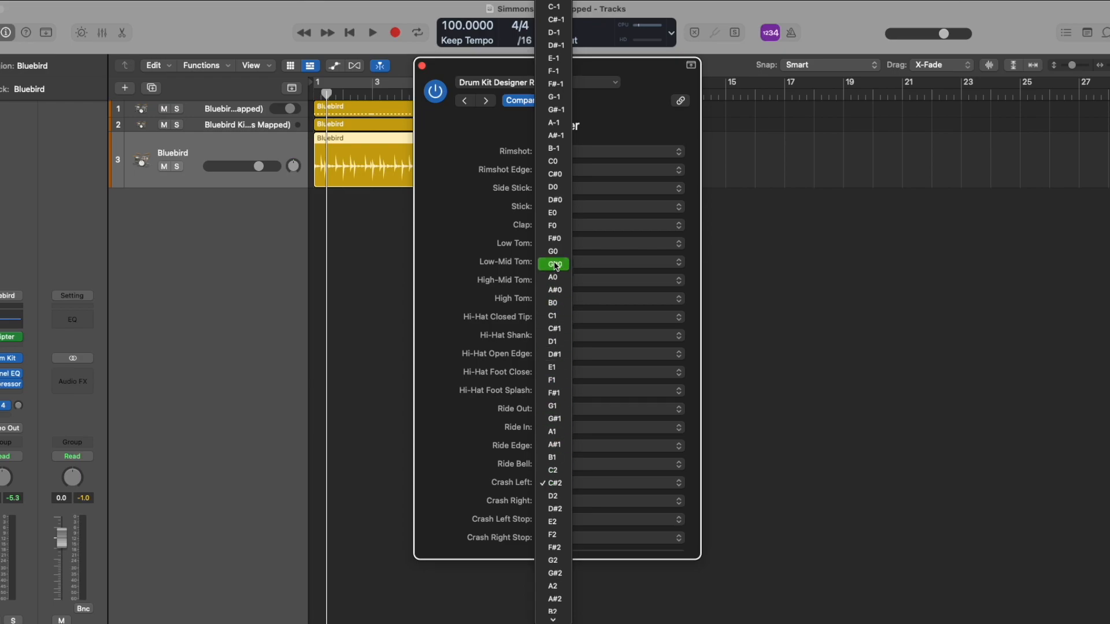
{"action": "left_click", "coordinate": [554, 264]}
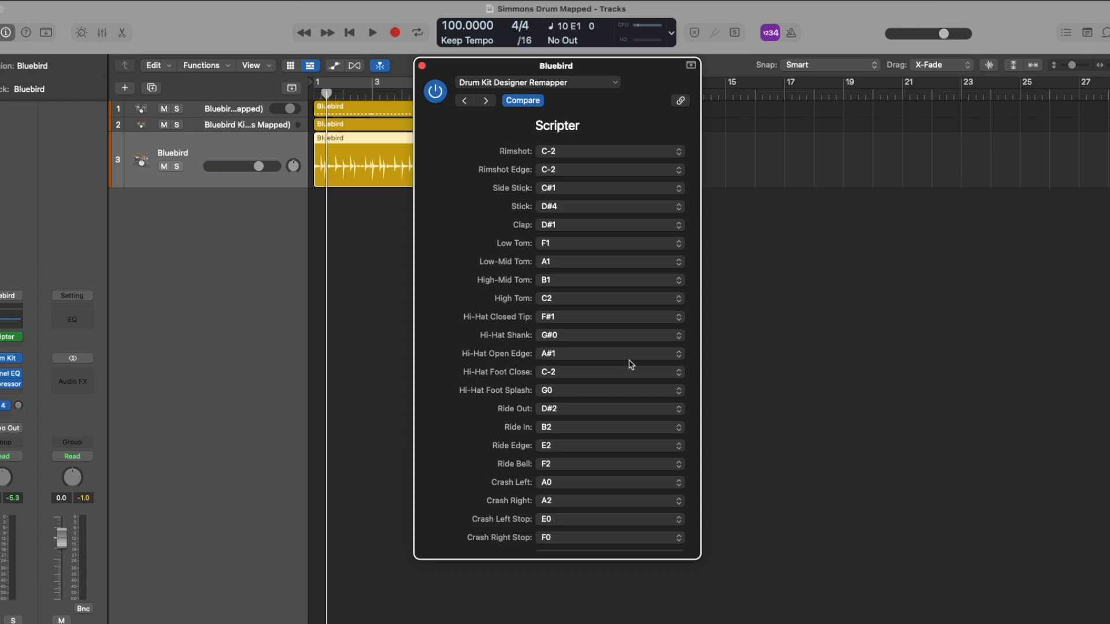
Step: Map High-Mid Tom to F1, replacing an earlier E1 choice, and Low Tom to D#1
{"action": "left_click", "coordinate": [610, 280]}
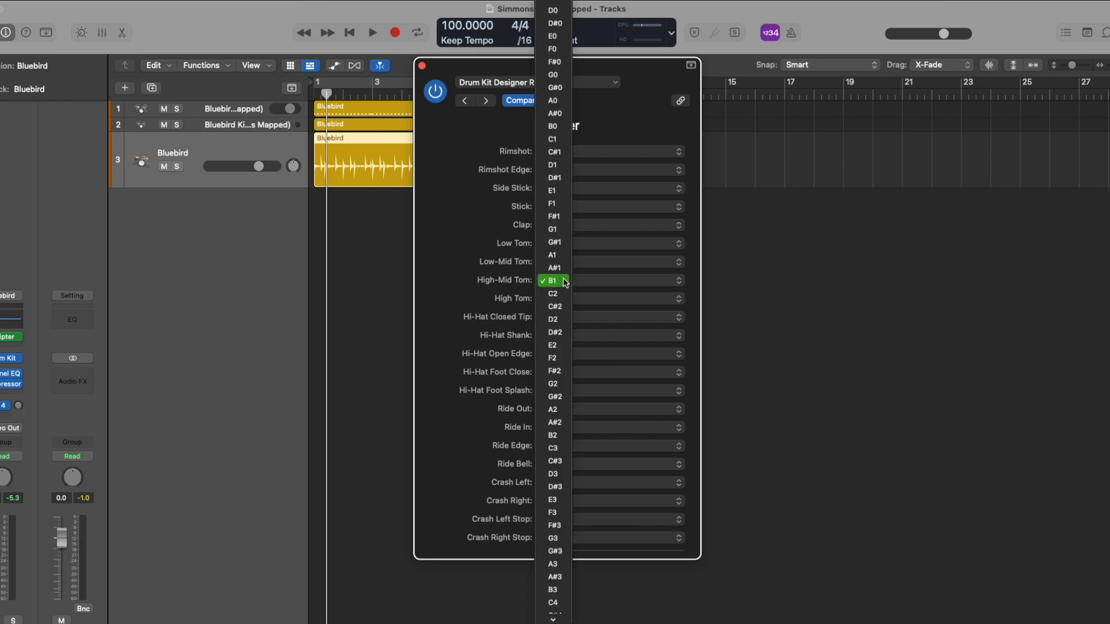
{"action": "left_click", "coordinate": [553, 281]}
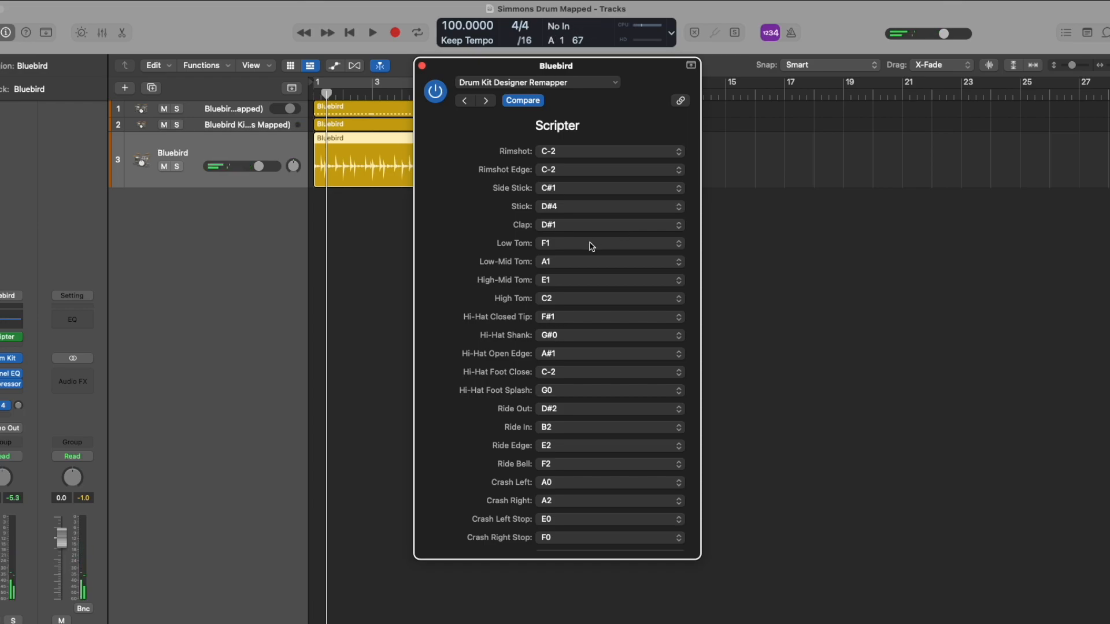
{"action": "left_click", "coordinate": [609, 243]}
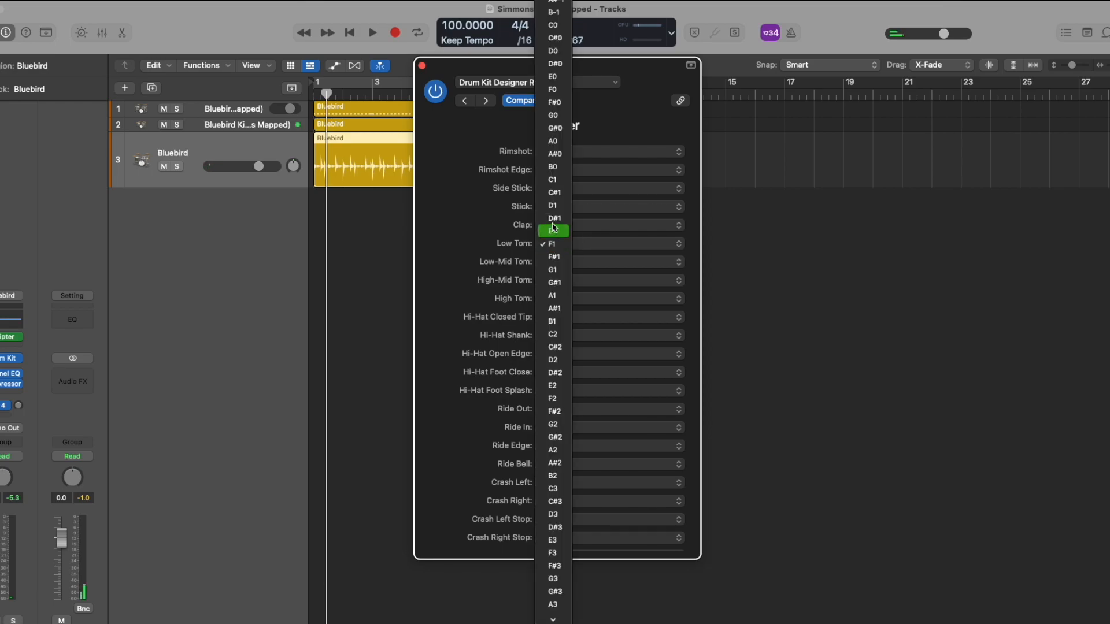
{"action": "left_click", "coordinate": [553, 230]}
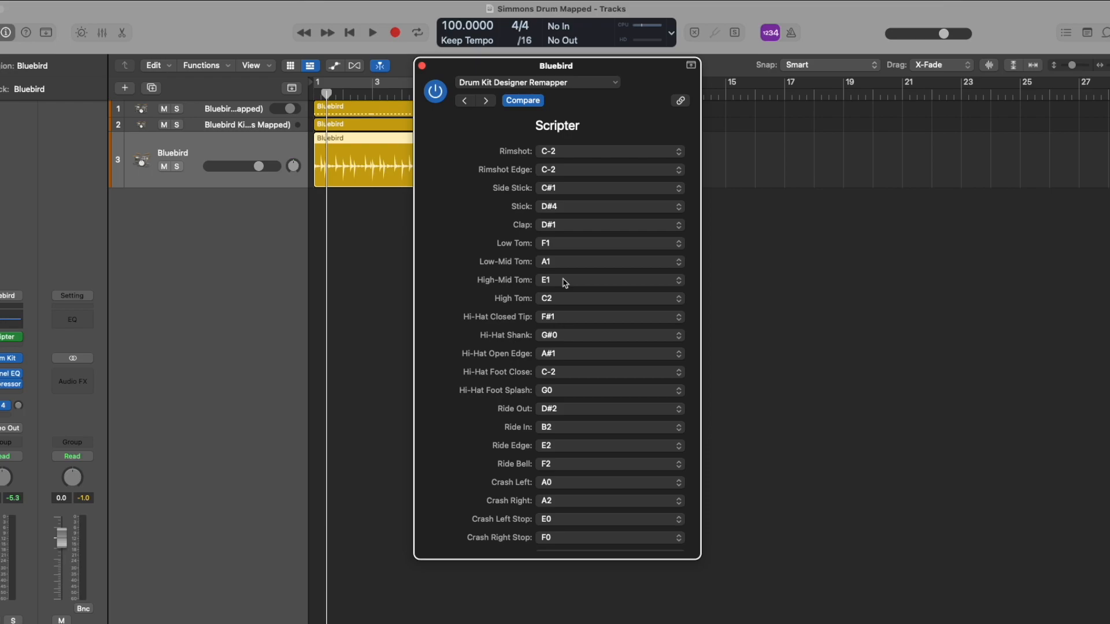
{"action": "left_click", "coordinate": [610, 279]}
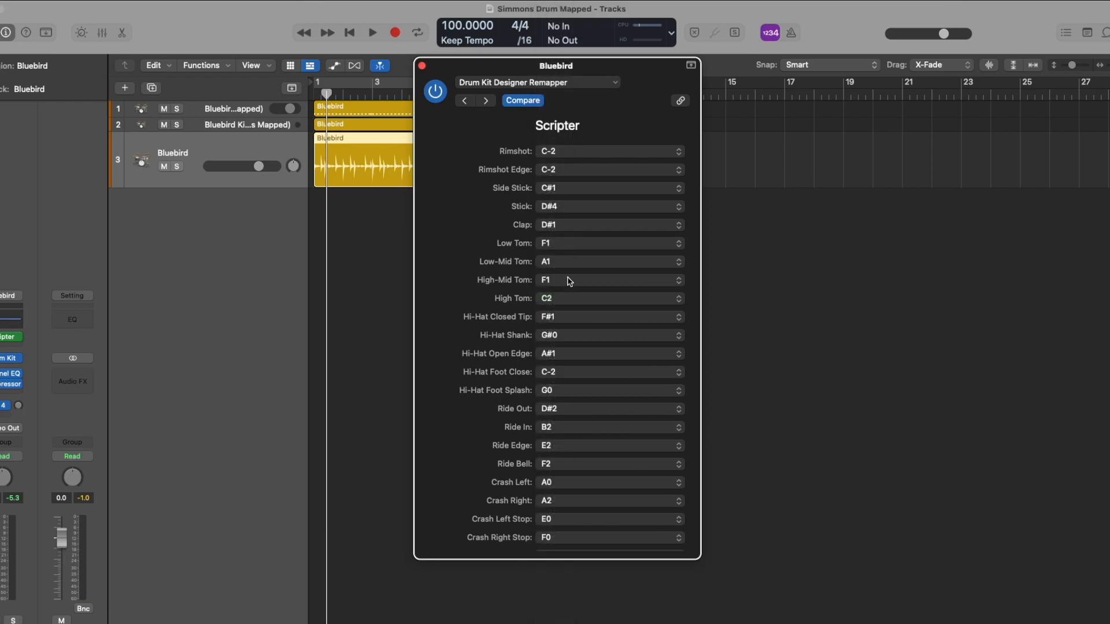
{"action": "mouse_move", "coordinate": [557, 264]}
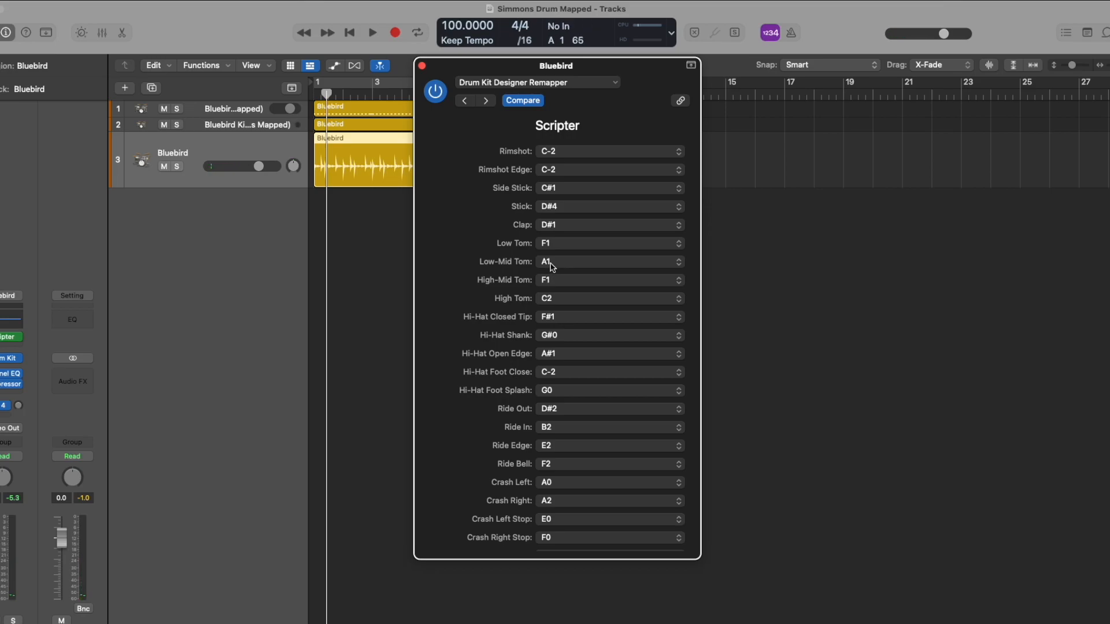
{"action": "left_click", "coordinate": [610, 244]}
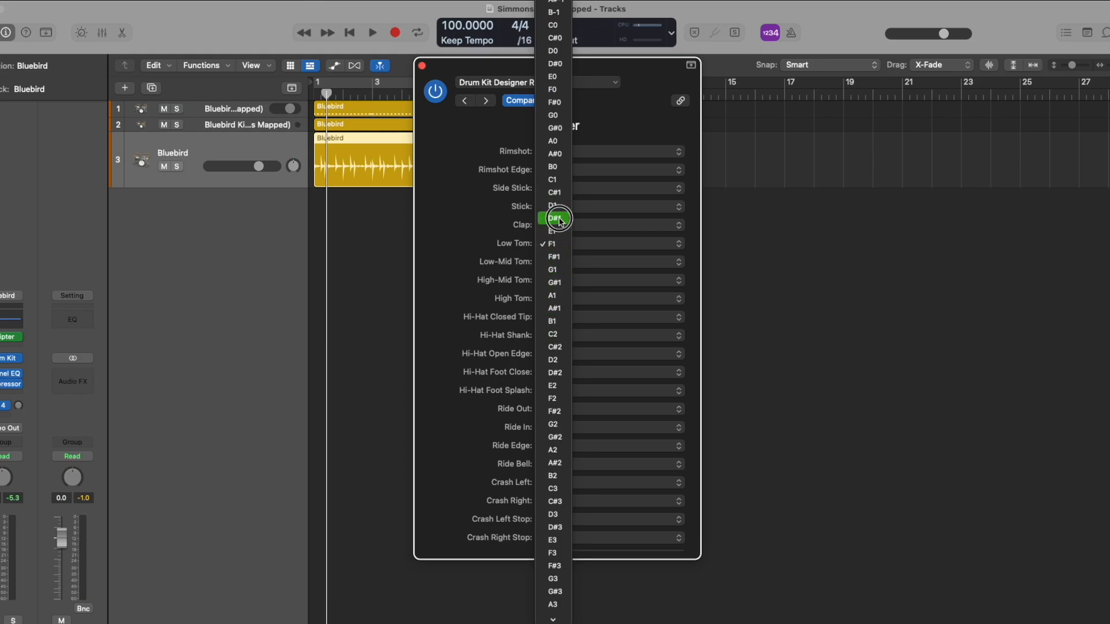
{"action": "left_click", "coordinate": [555, 217]}
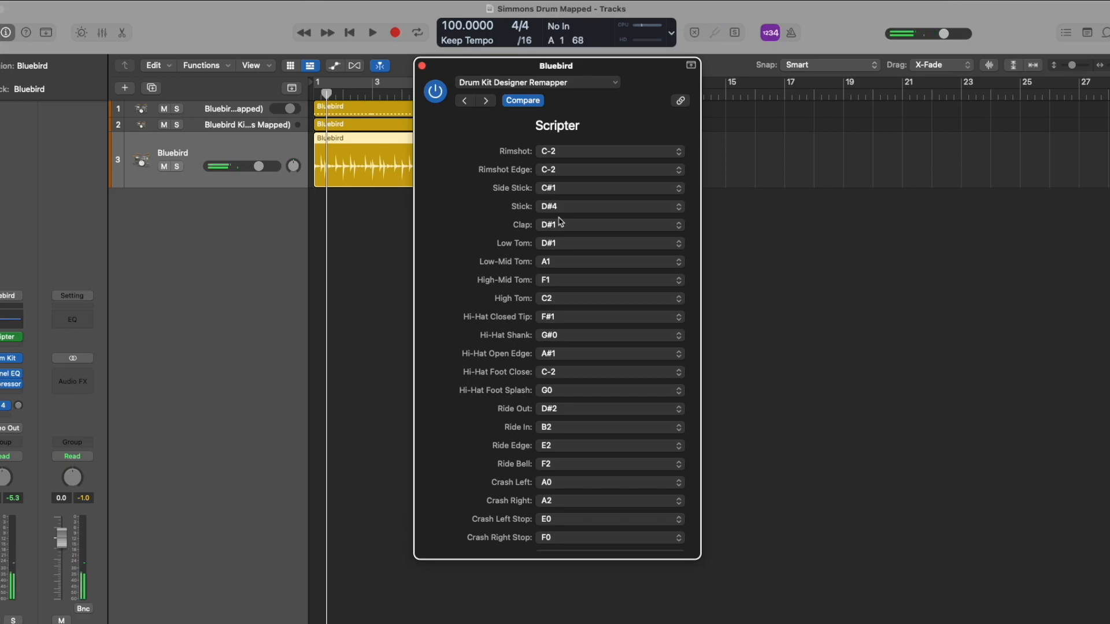
{"action": "left_click", "coordinate": [373, 33]}
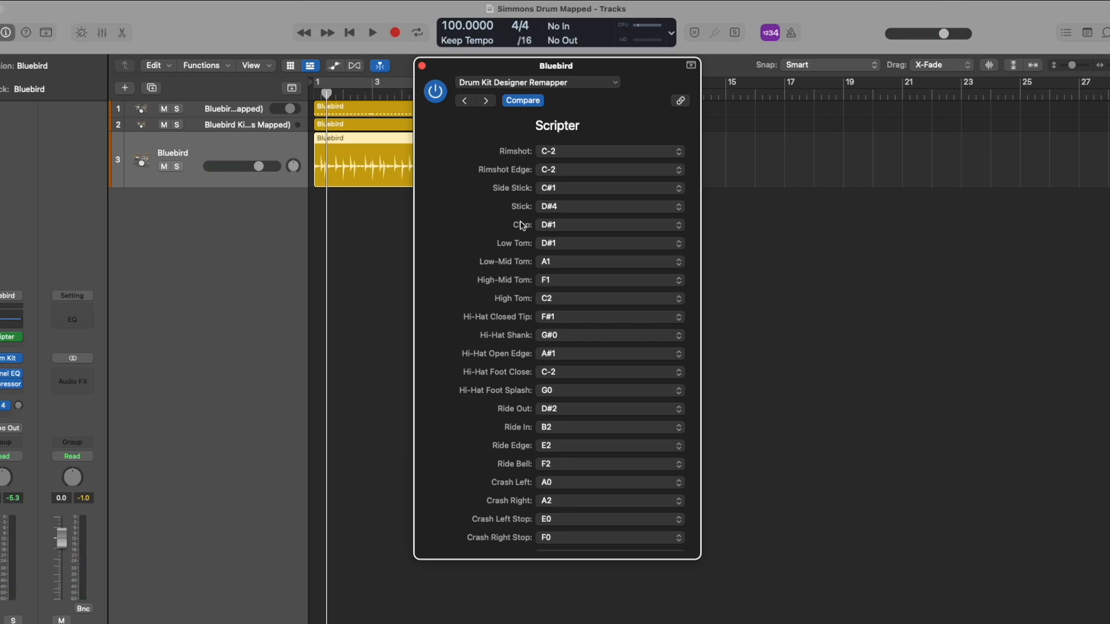
Step: Change the Ride Bell note mapping from F2 to A2
{"action": "left_click", "coordinate": [239, 124]}
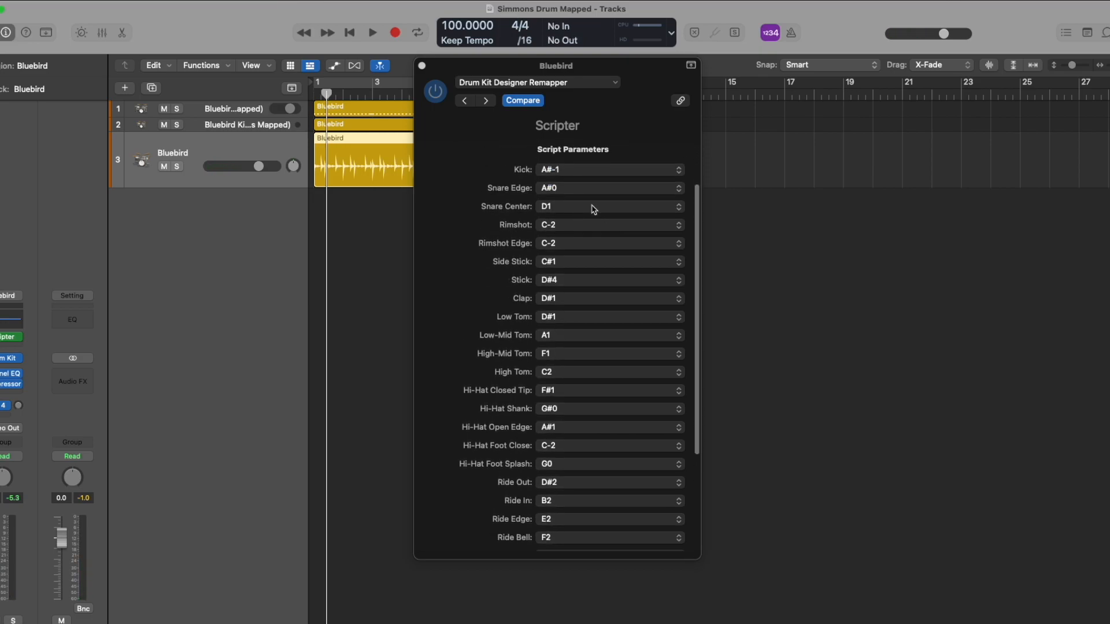
{"action": "scroll", "scroll_direction": "down", "scroll_amount": 3}
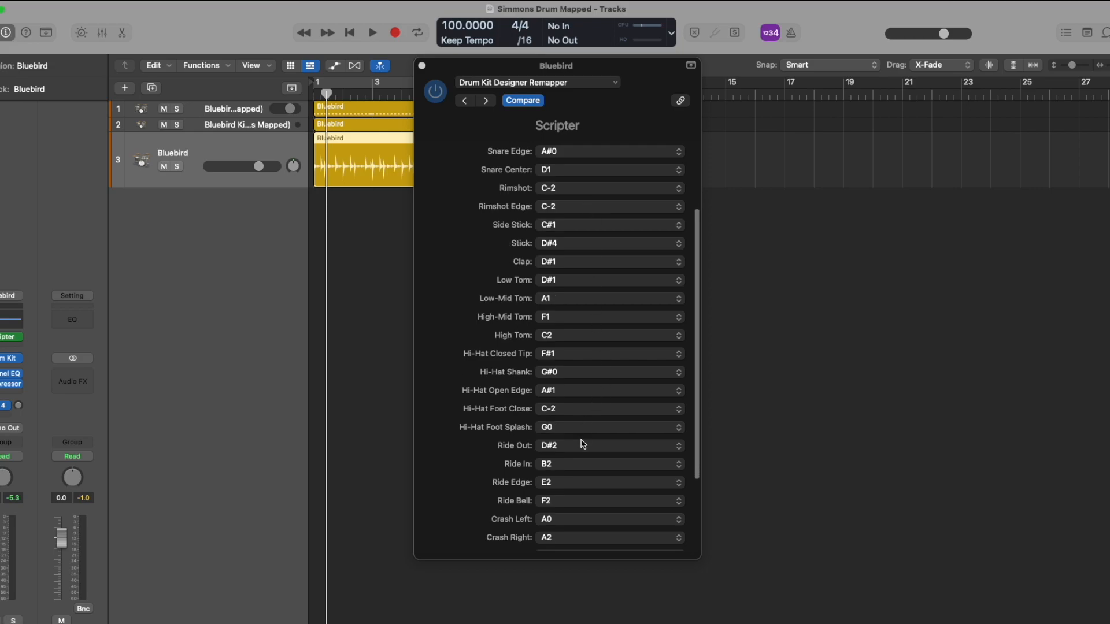
{"action": "left_click", "coordinate": [610, 500]}
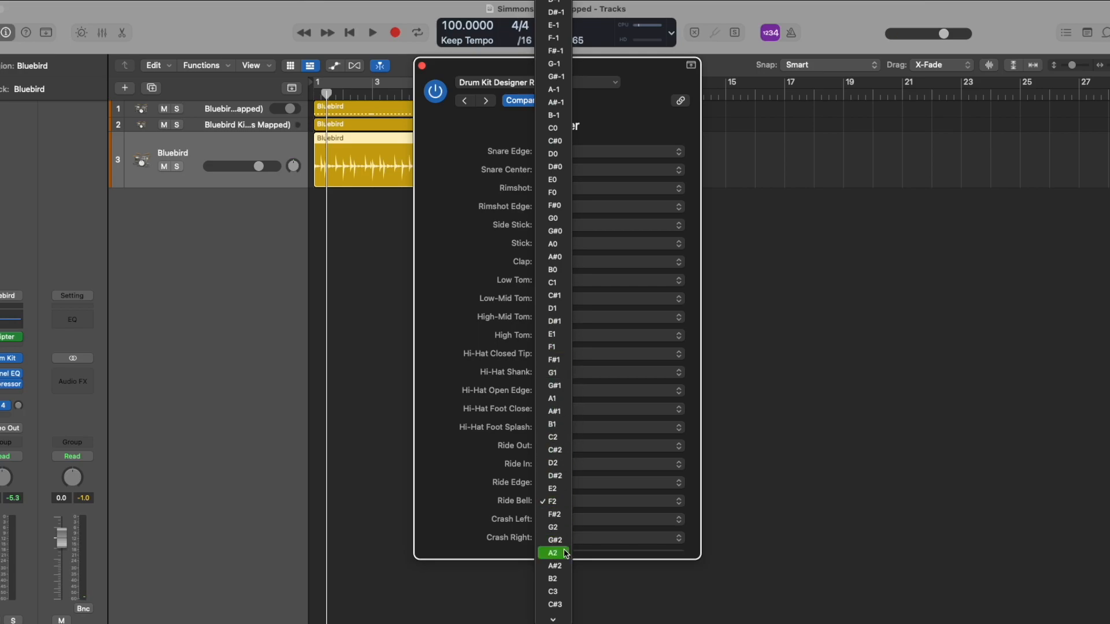
{"action": "left_click", "coordinate": [552, 553]}
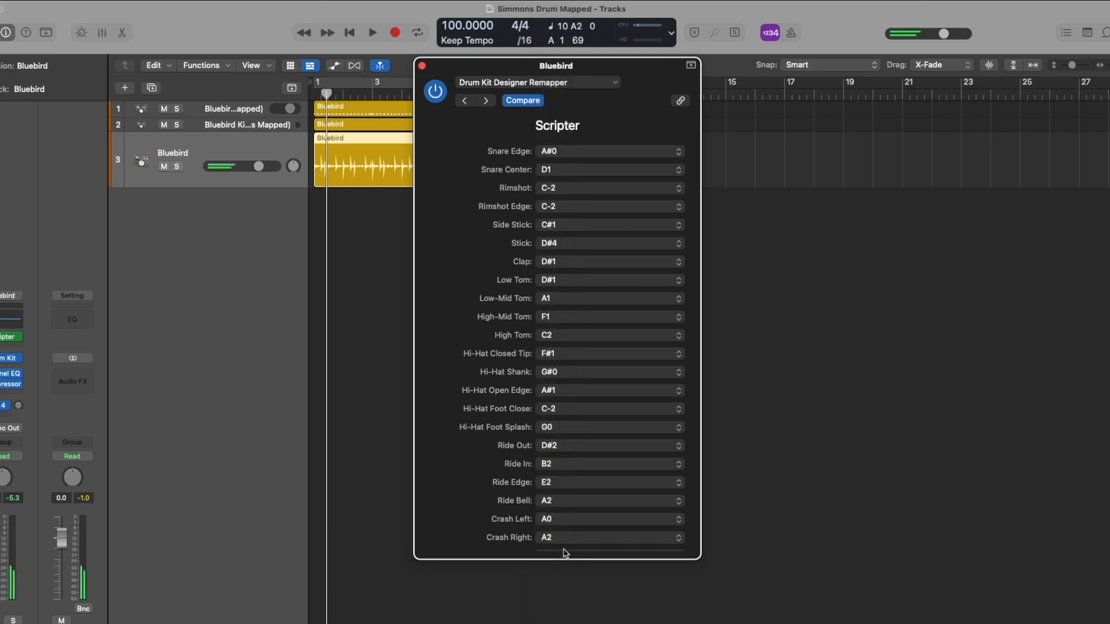